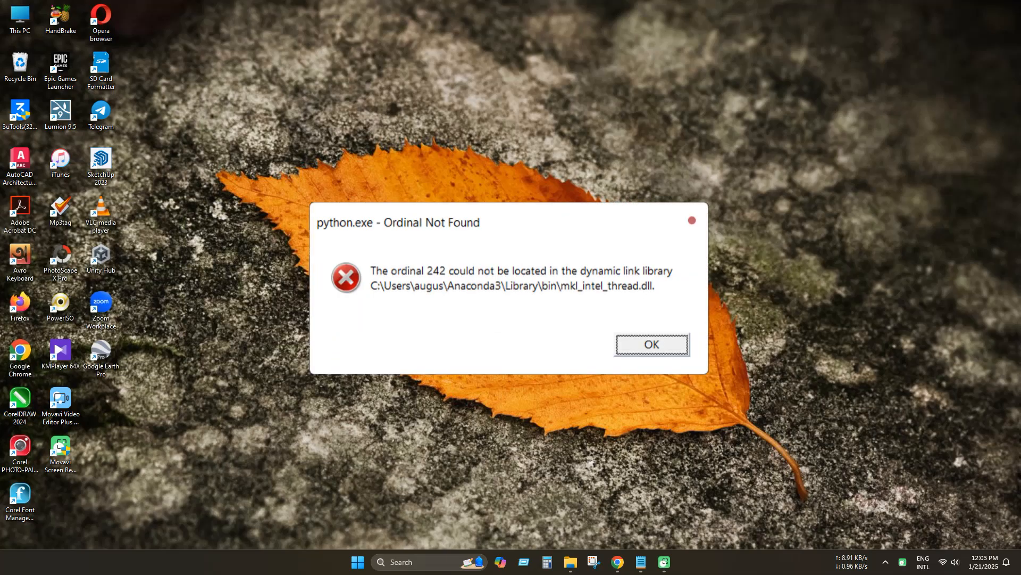
- Run nbo.exe from the NBO6-Win64\bin folder
{"action": "left_click", "coordinate": [651, 344]}
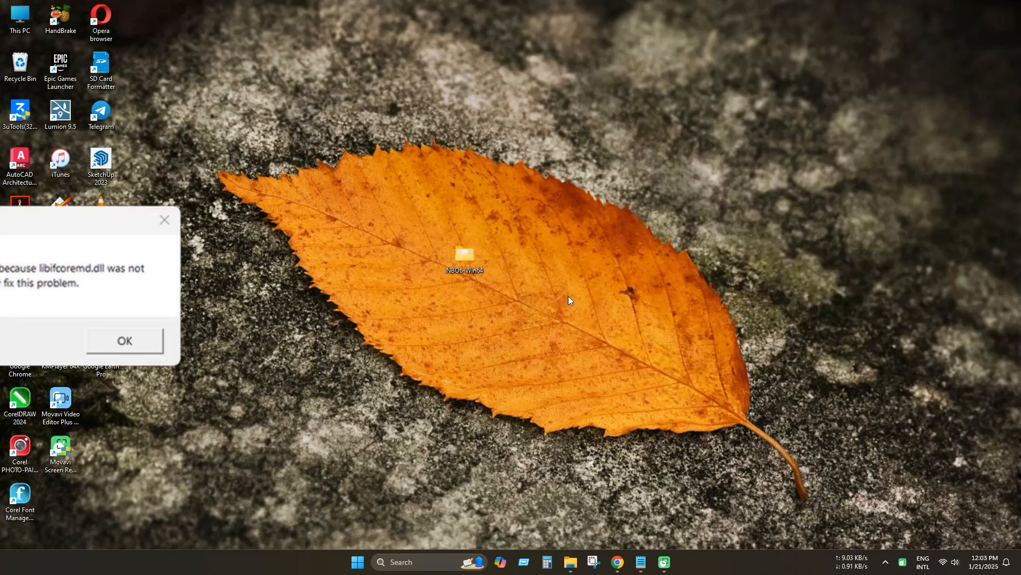
{"action": "left_click", "coordinate": [123, 341]}
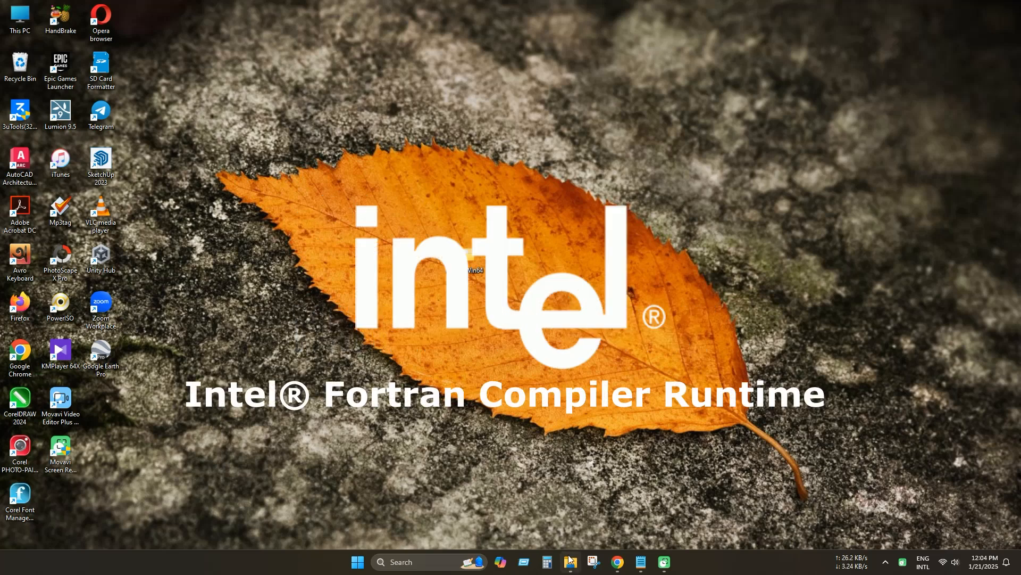
{"action": "left_click", "coordinate": [568, 562]}
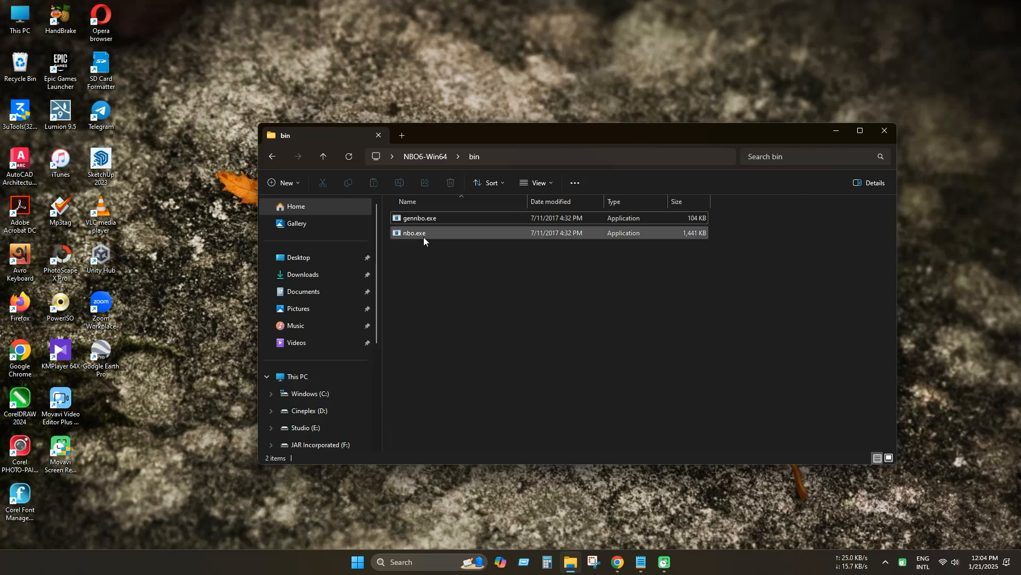
{"action": "double_click", "coordinate": [412, 233]}
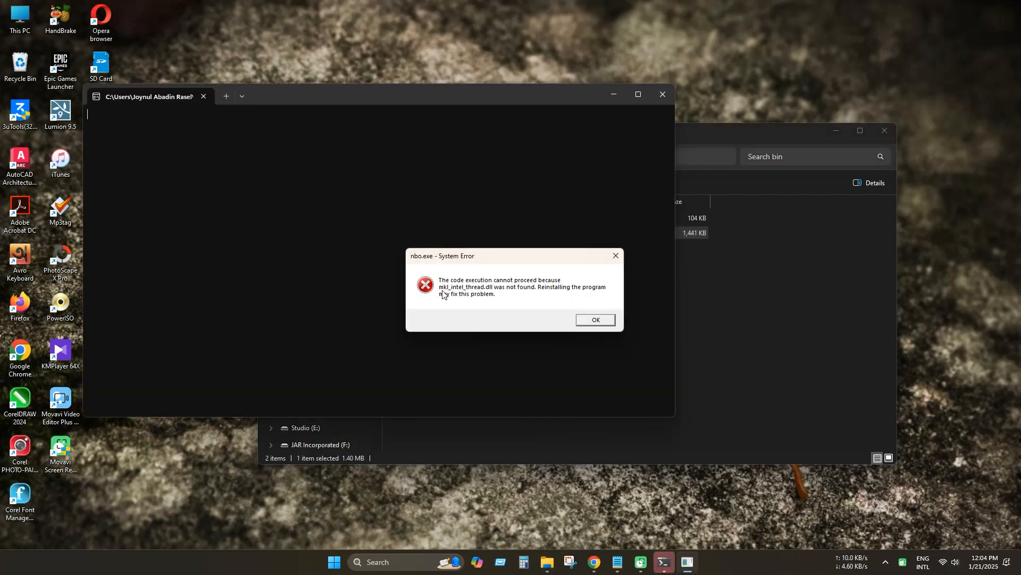
{"action": "mouse_move", "coordinate": [475, 296]}
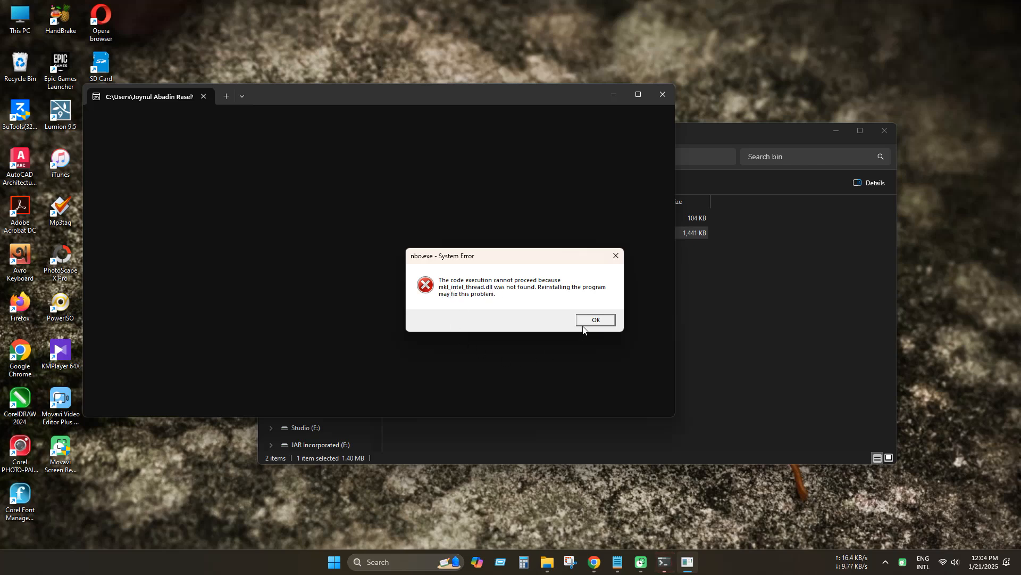
- Dismiss the missing-DLL errors for mkl_intel_thread.dll, libifportMD.dll and libmmd.dll
{"action": "left_click", "coordinate": [594, 320]}
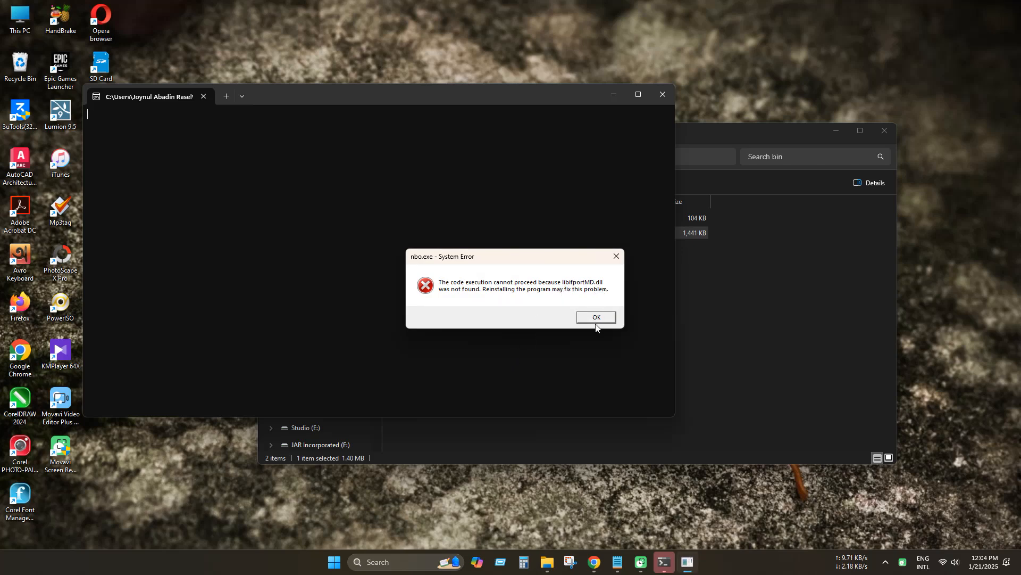
{"action": "left_click", "coordinate": [595, 317]}
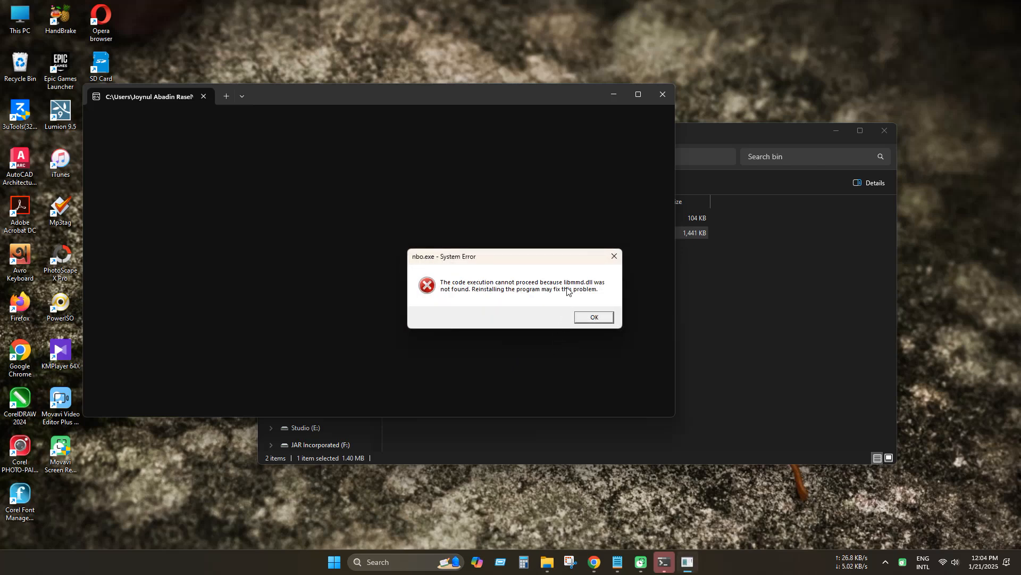
{"action": "mouse_move", "coordinate": [543, 298]}
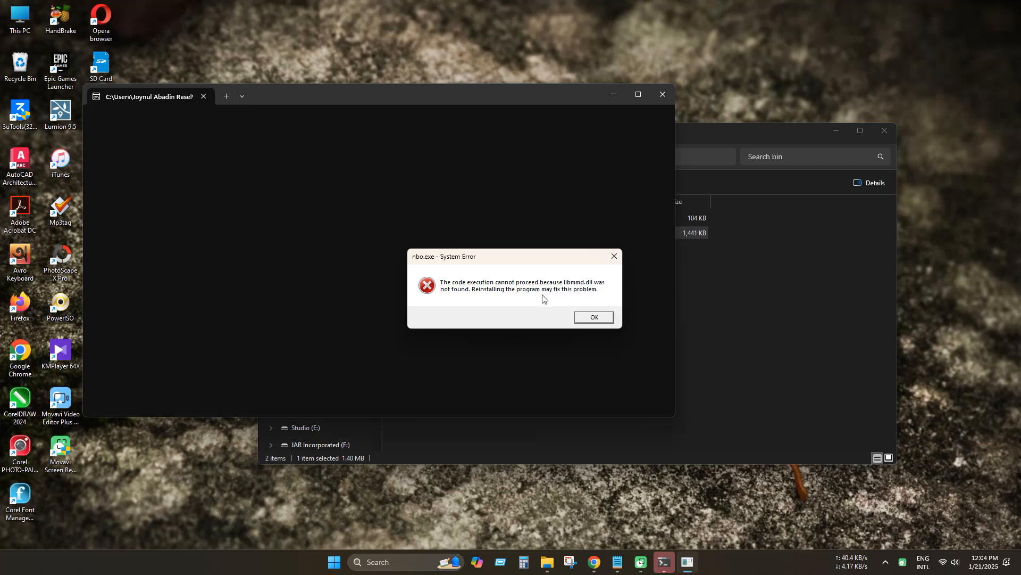
{"action": "mouse_move", "coordinate": [593, 324]}
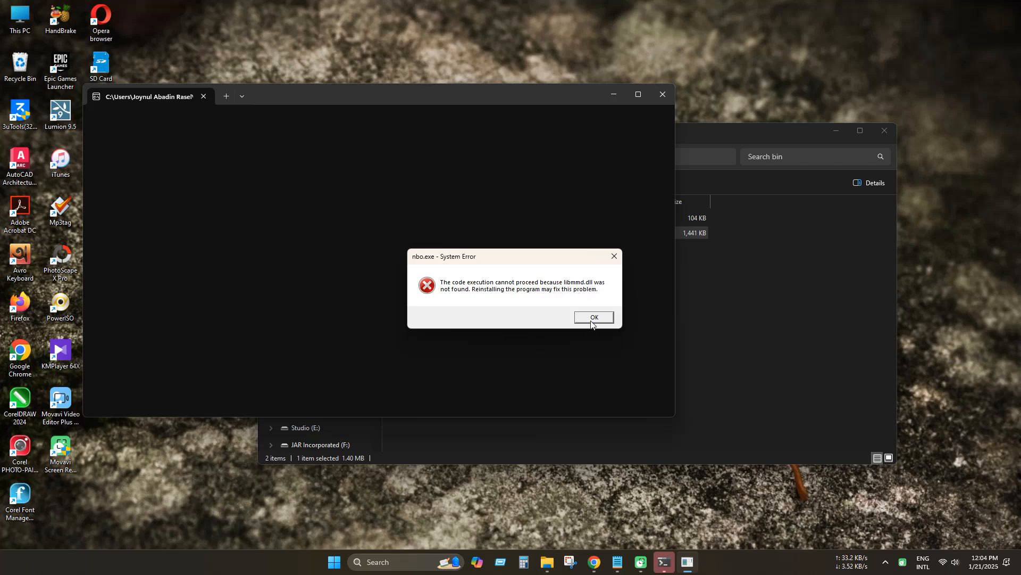
{"action": "left_click", "coordinate": [592, 318]}
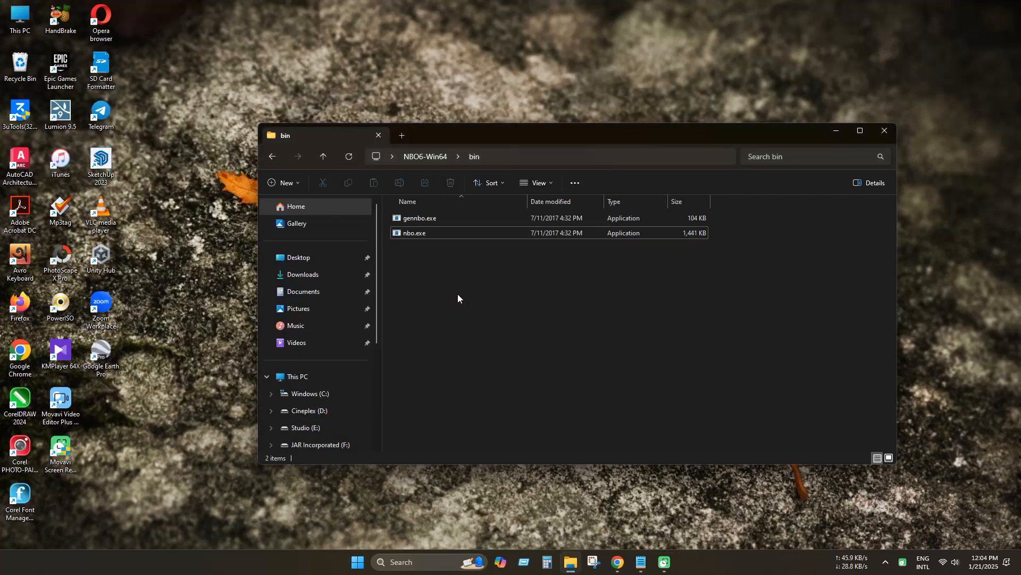
{"action": "mouse_move", "coordinate": [463, 297]}
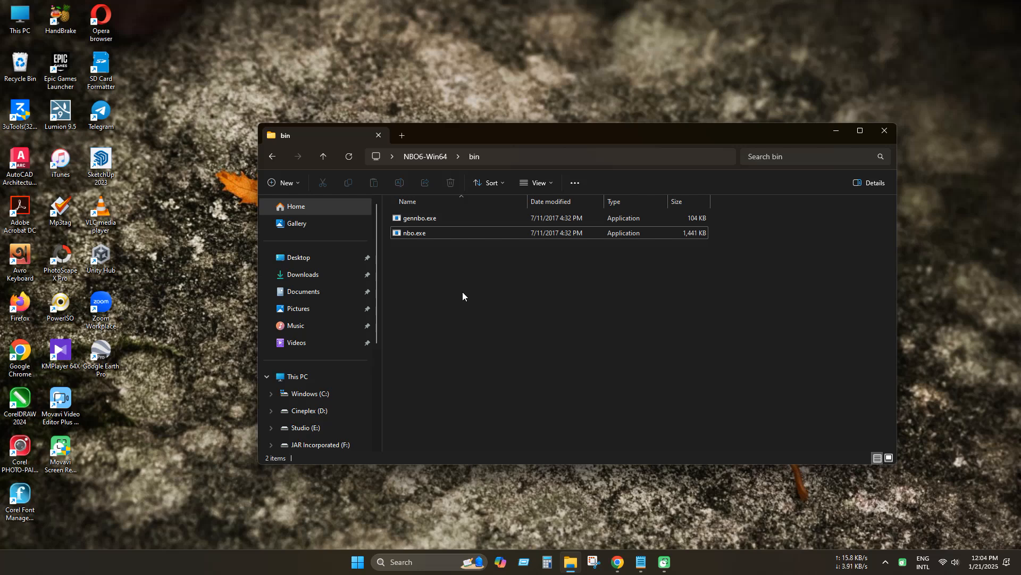
{"action": "mouse_move", "coordinate": [448, 247]}
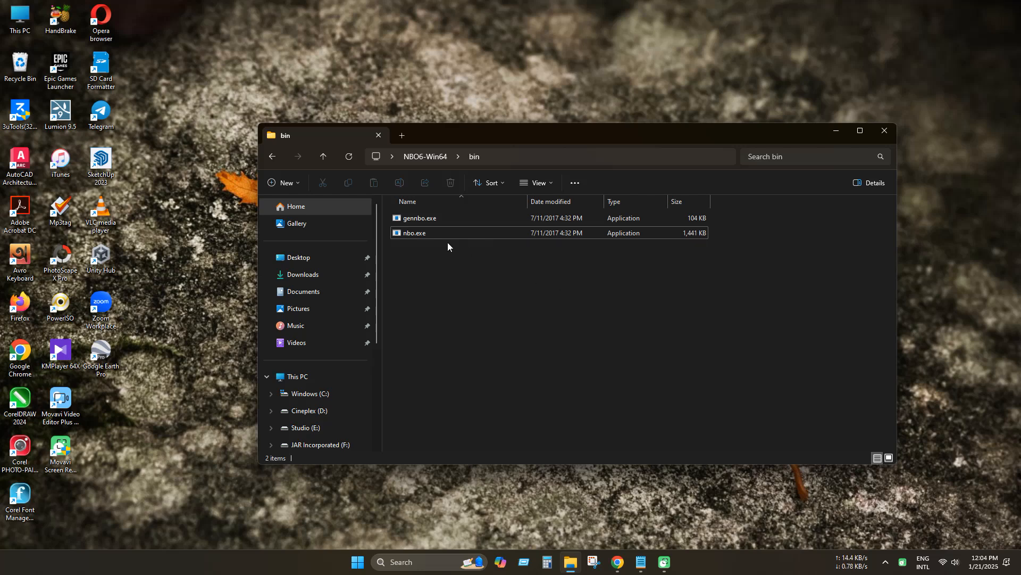
{"action": "mouse_move", "coordinate": [443, 132]}
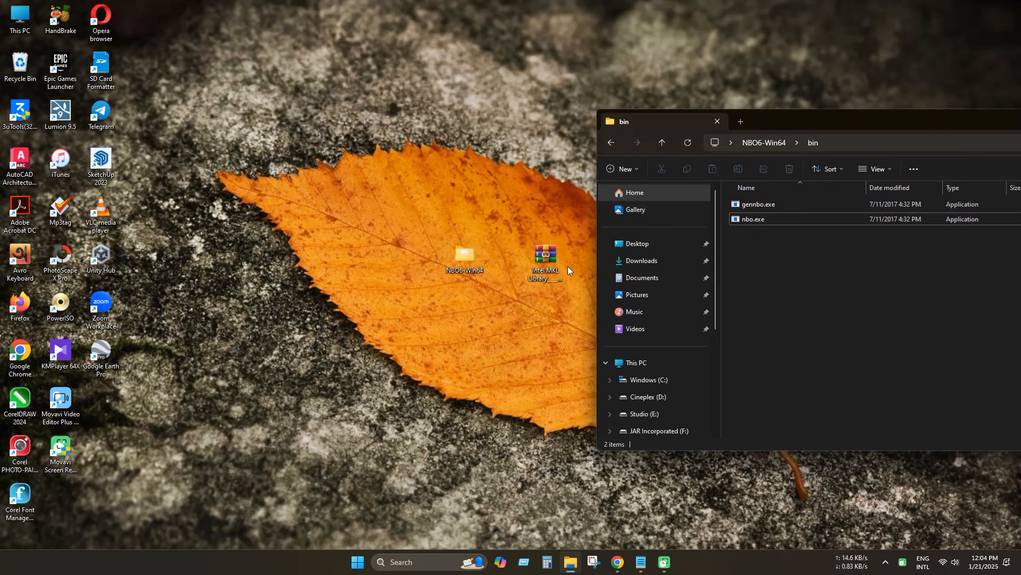
- Extract mkl_intel_thread.dll from the Intel MKL archive into bin and rerun nbo.exe
{"action": "double_click", "coordinate": [544, 255]}
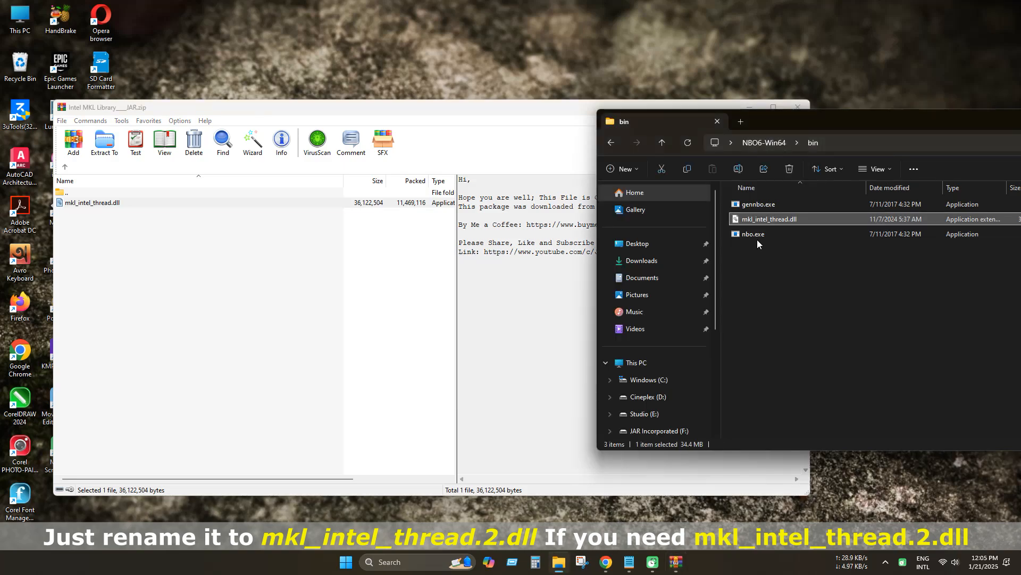
{"action": "left_click", "coordinate": [753, 234]}
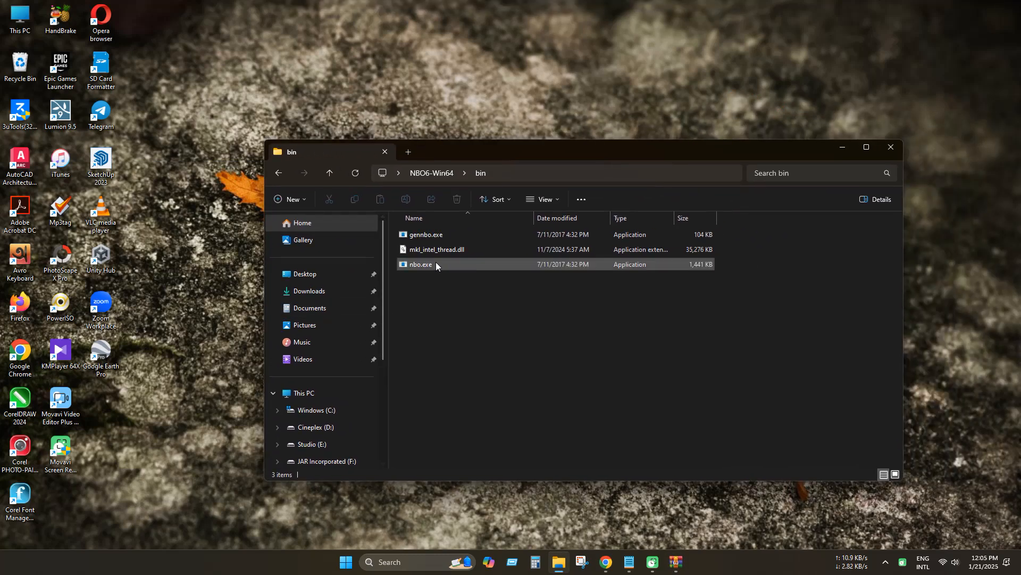
{"action": "mouse_move", "coordinate": [421, 263]}
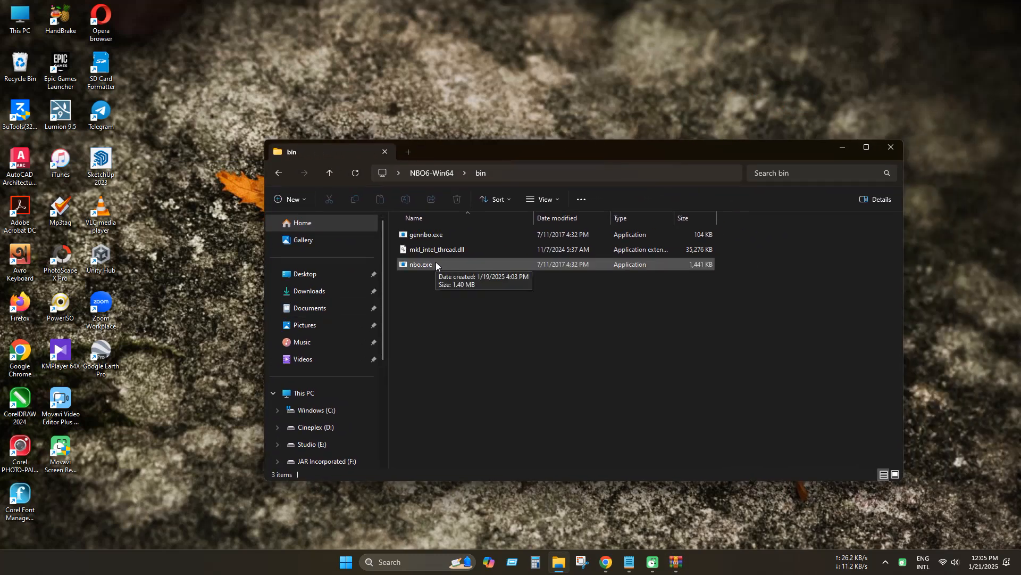
{"action": "double_click", "coordinate": [419, 264]}
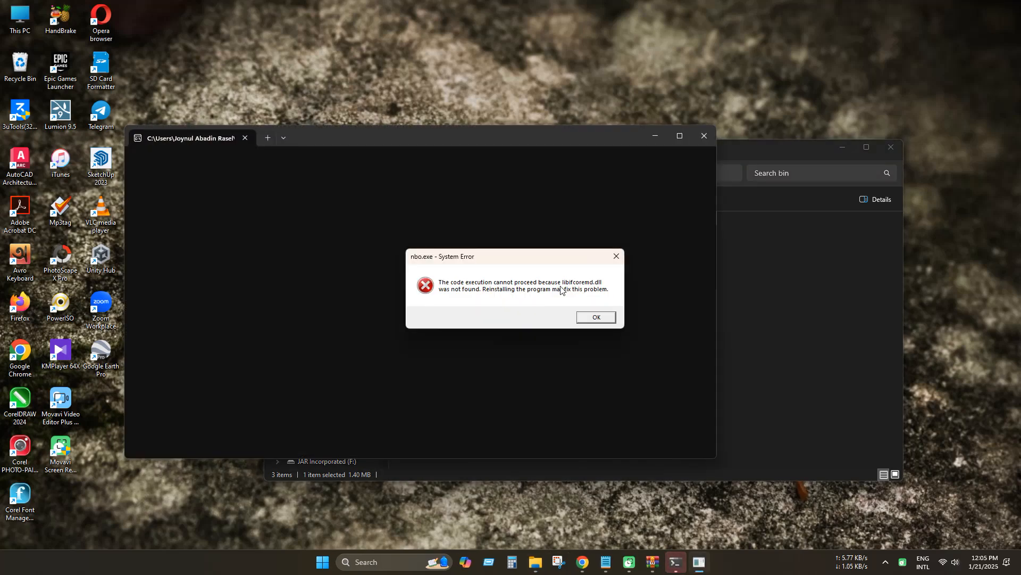
- Dismiss the remaining libifcoremd.dll, libmmd.dll and libifportMD.dll errors
{"action": "left_click", "coordinate": [594, 319]}
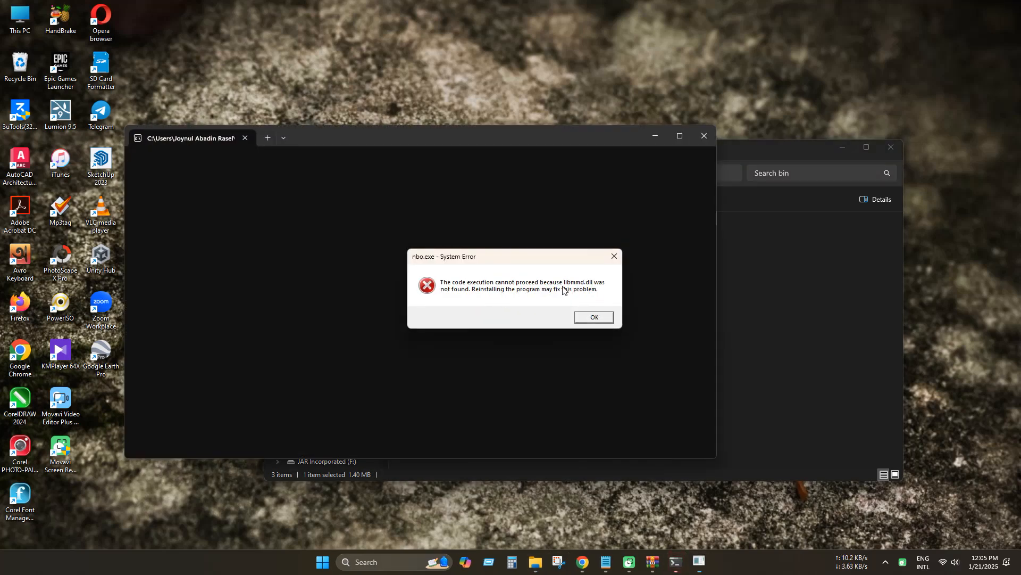
{"action": "left_click", "coordinate": [591, 319]}
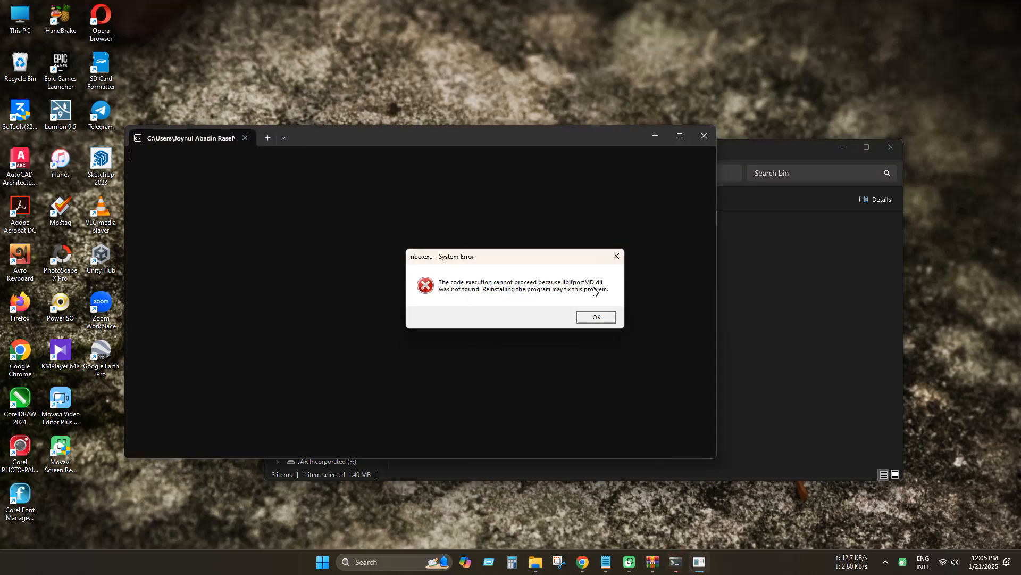
{"action": "left_click", "coordinate": [593, 318]}
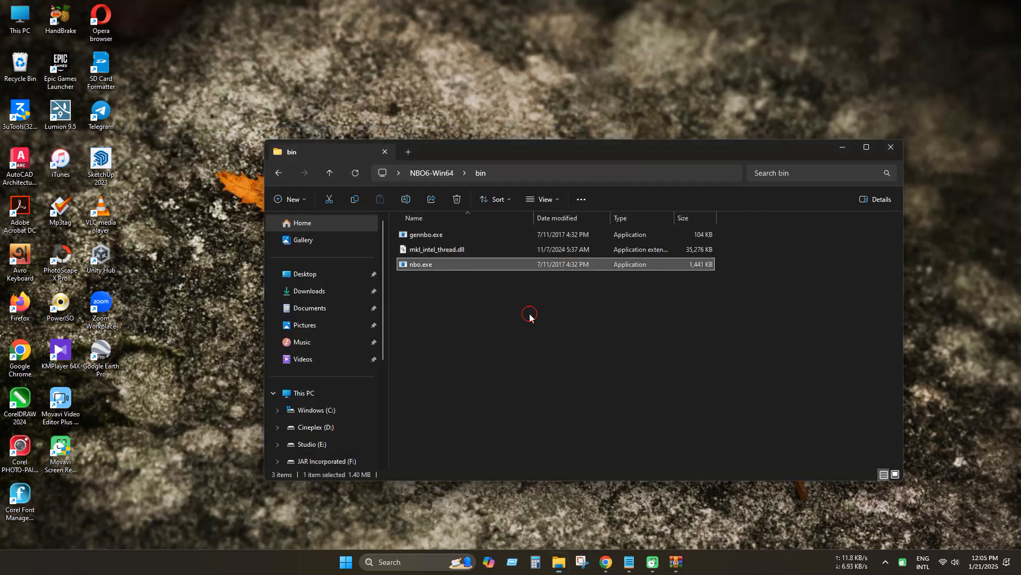
{"action": "left_click", "coordinate": [528, 313]}
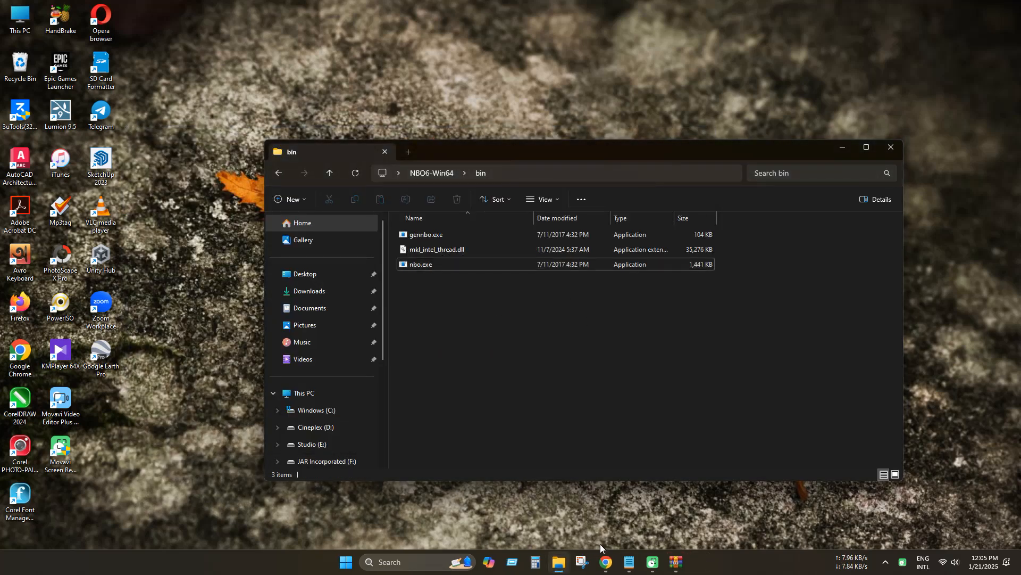
- Browse Intel's Runtime Libraries by Version page to the Fortran Compiler Runtime for Windows entry
{"action": "left_click", "coordinate": [604, 562]}
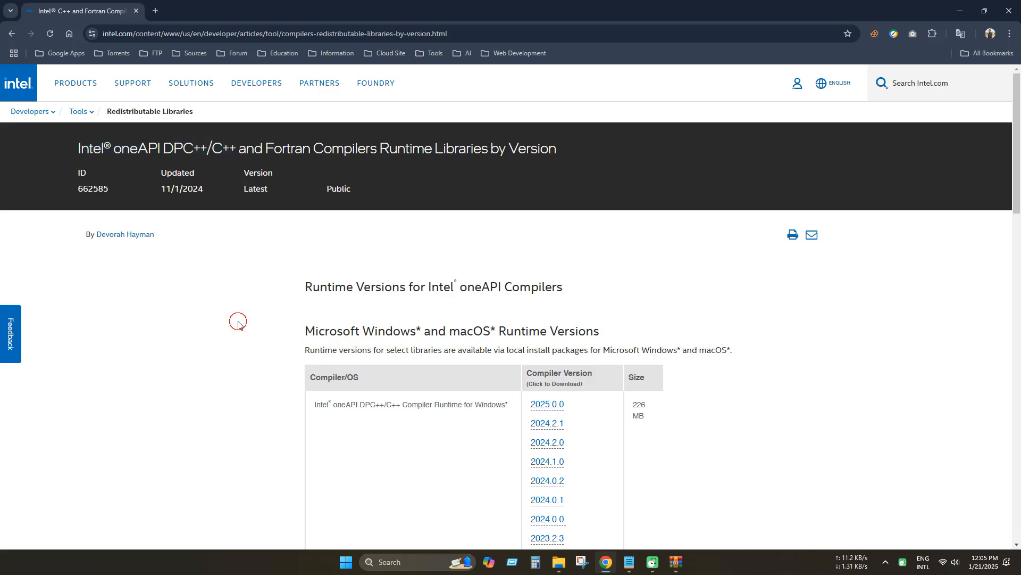
{"action": "scroll", "scroll_direction": "down", "scroll_amount": 3}
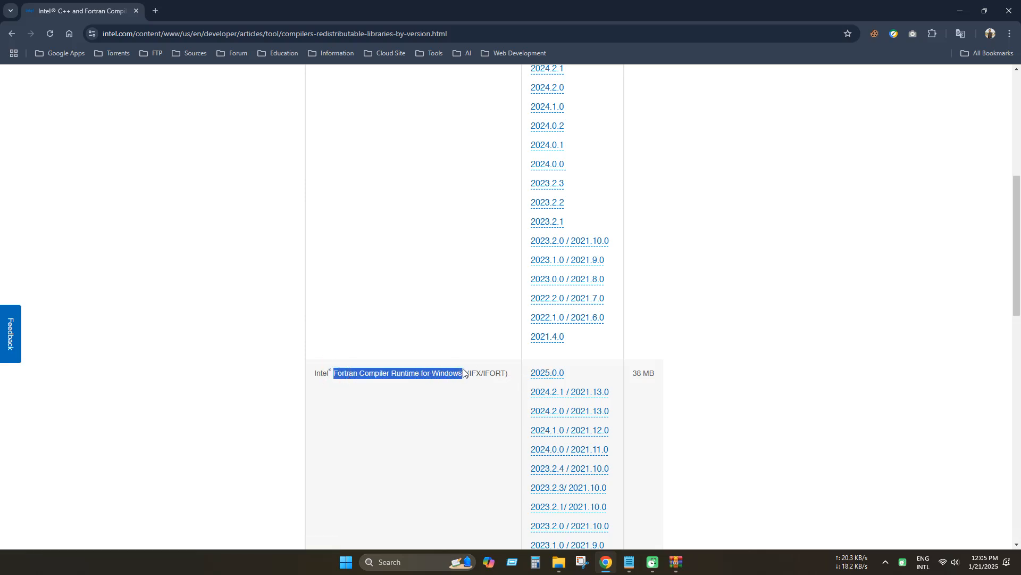
{"action": "mouse_move", "coordinate": [512, 376]}
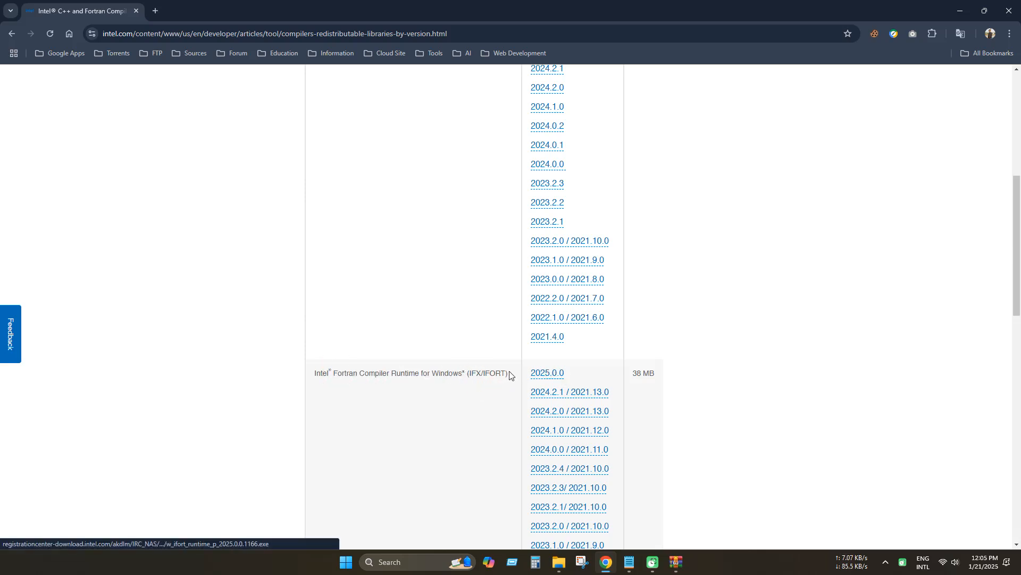
{"action": "scroll", "scroll_direction": "up", "scroll_amount": 3}
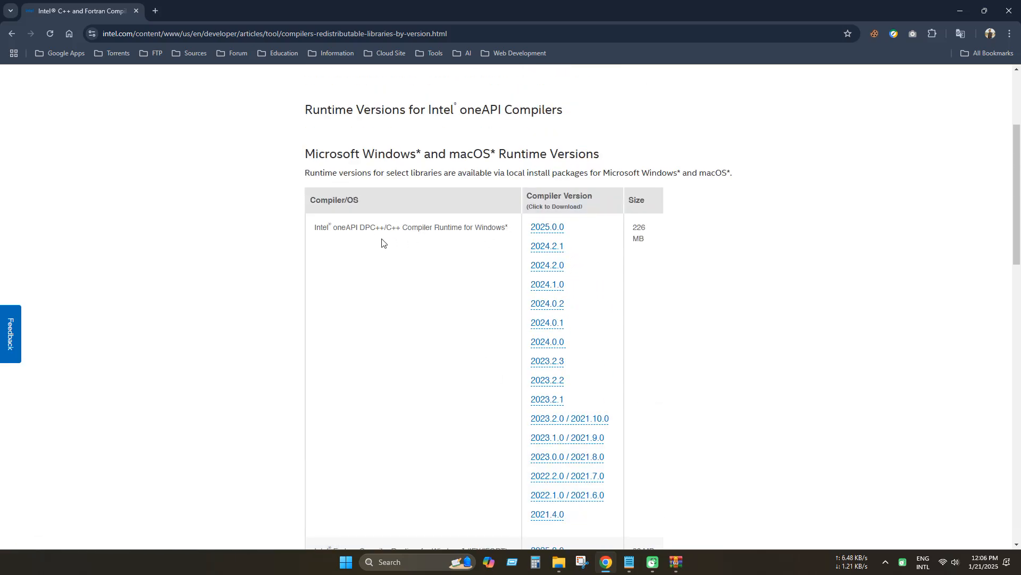
{"action": "scroll", "scroll_direction": "up", "scroll_amount": 3}
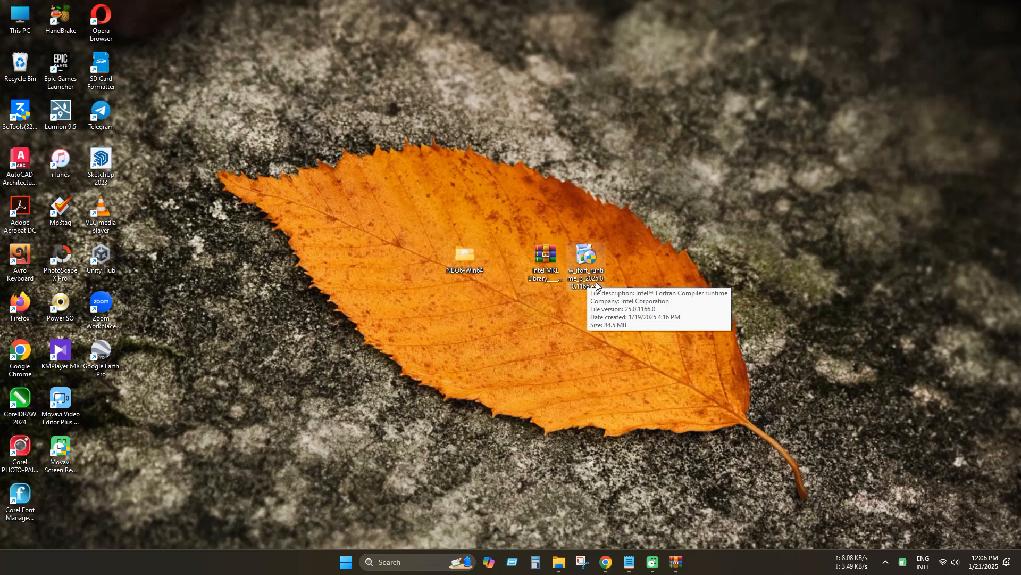
- Install the Intel Fortran Compiler runtime, accepting the license and finishing the wizard
{"action": "double_click", "coordinate": [584, 255]}
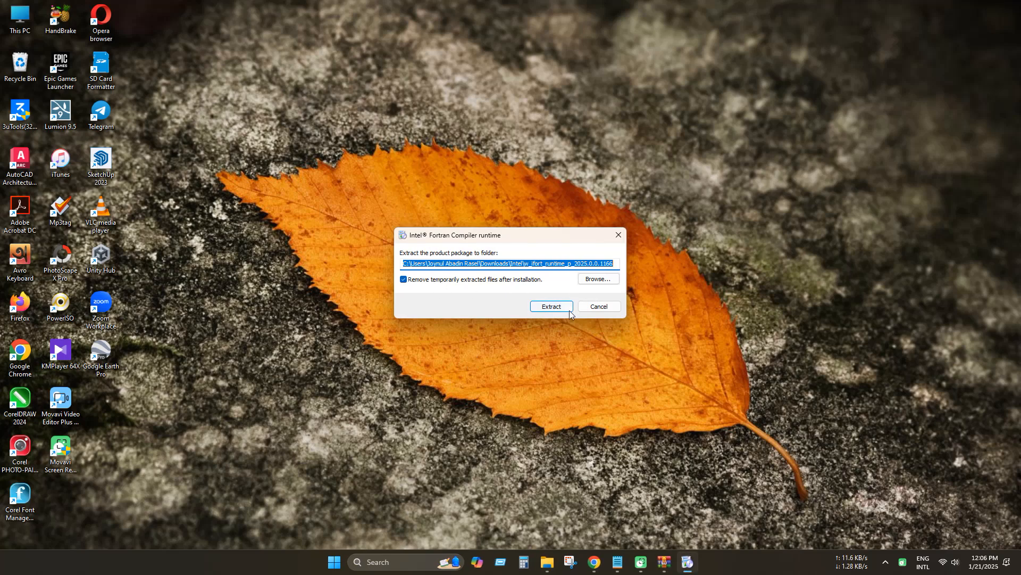
{"action": "left_click", "coordinate": [551, 307]}
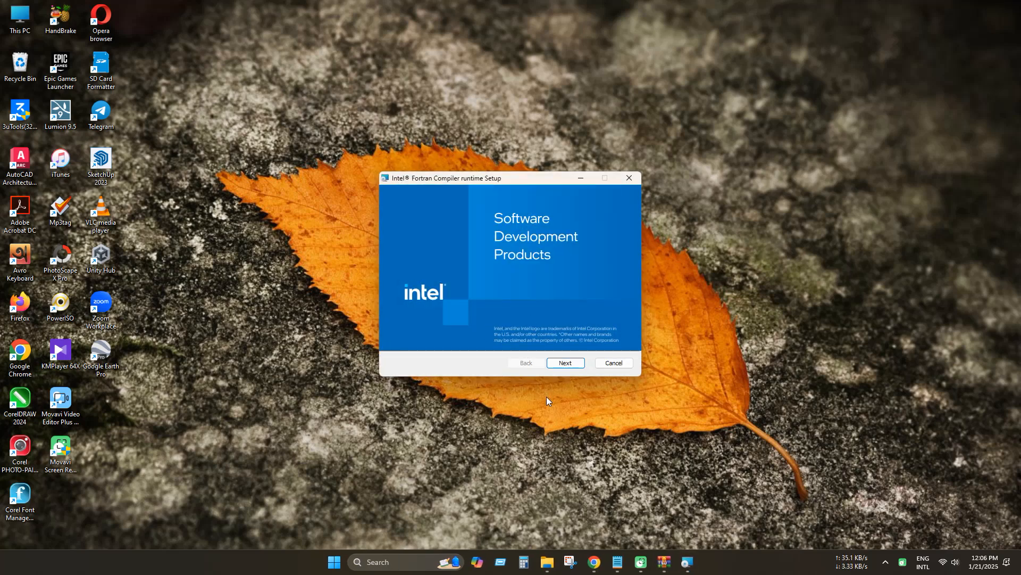
{"action": "left_click", "coordinate": [564, 362]}
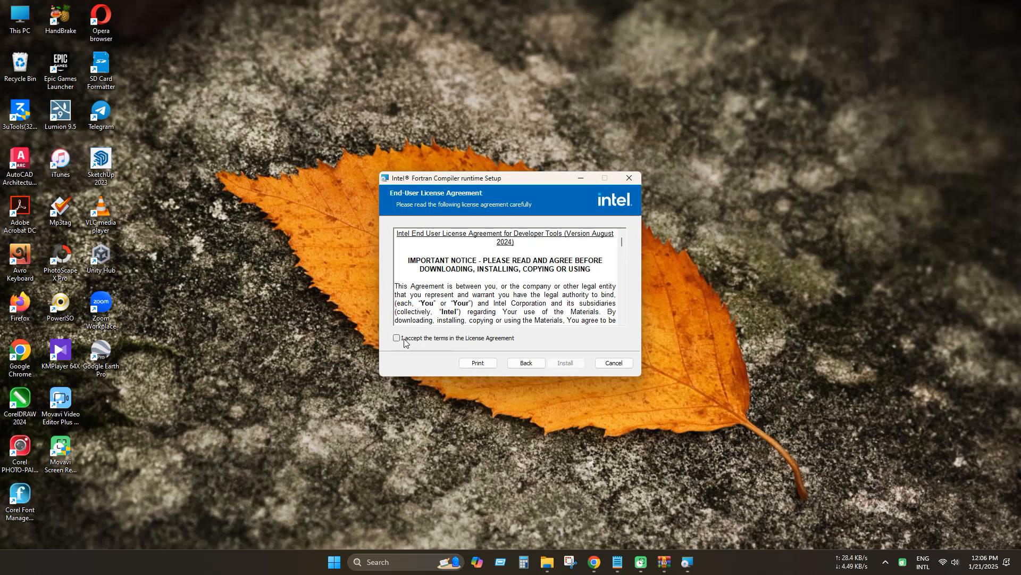
{"action": "left_click", "coordinate": [565, 363]}
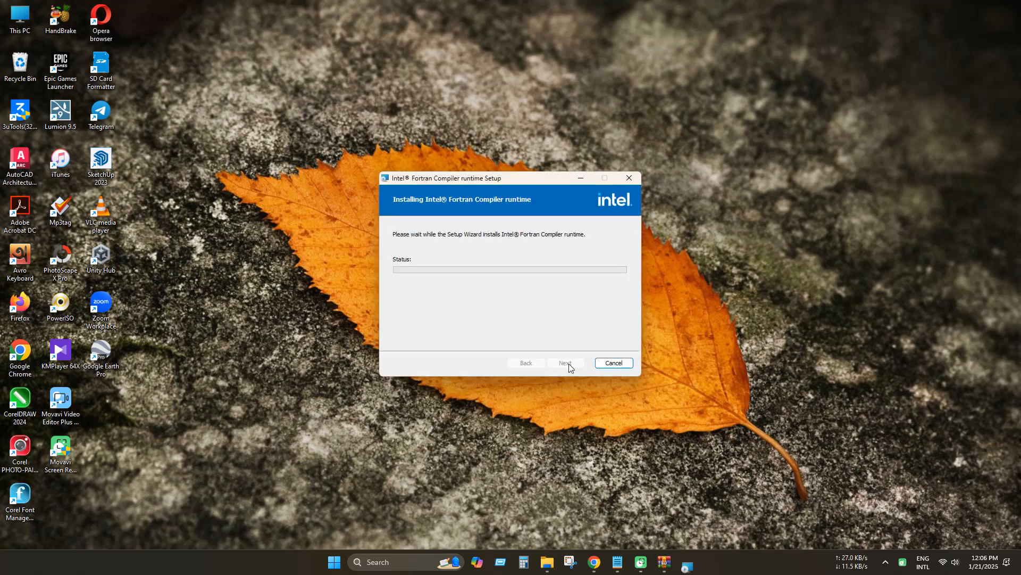
{"action": "mouse_move", "coordinate": [524, 422]}
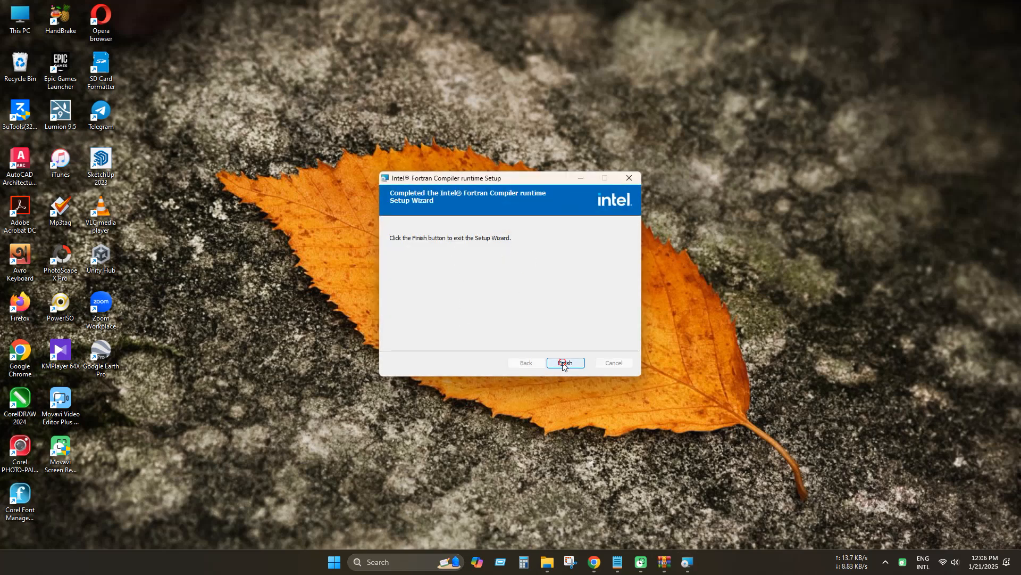
{"action": "left_click", "coordinate": [564, 362]}
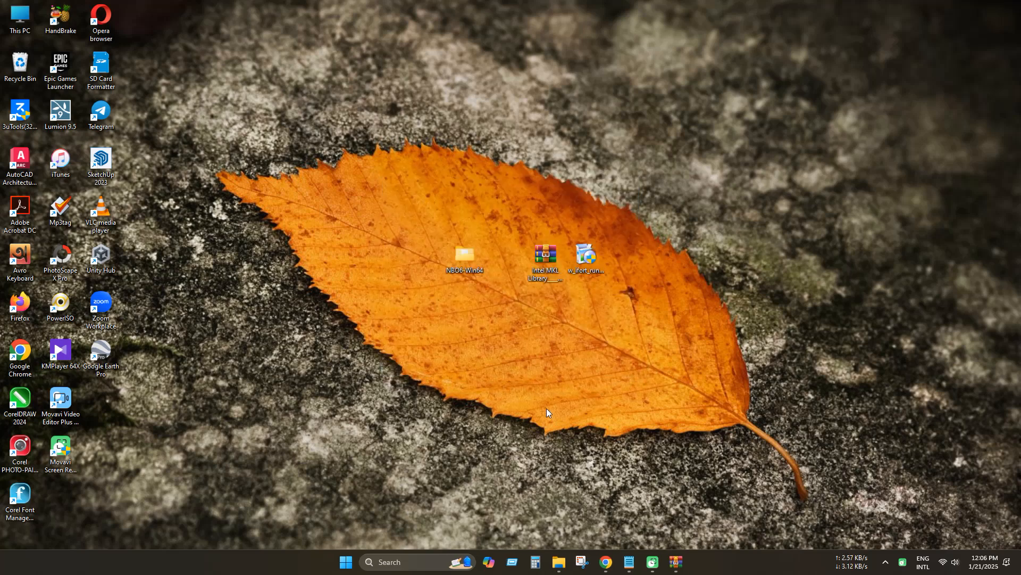
{"action": "mouse_move", "coordinate": [556, 418]}
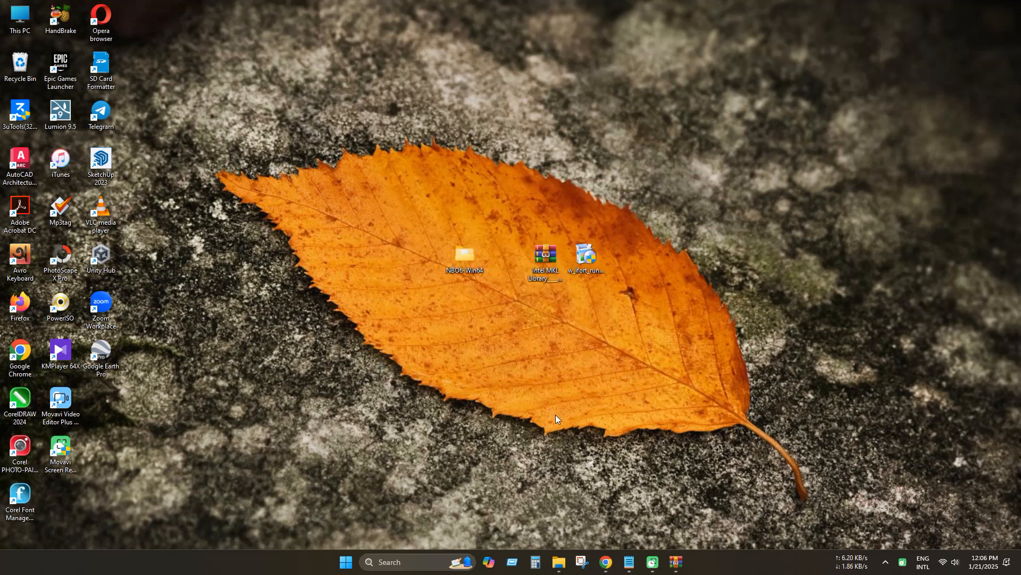
{"action": "mouse_move", "coordinate": [513, 340]}
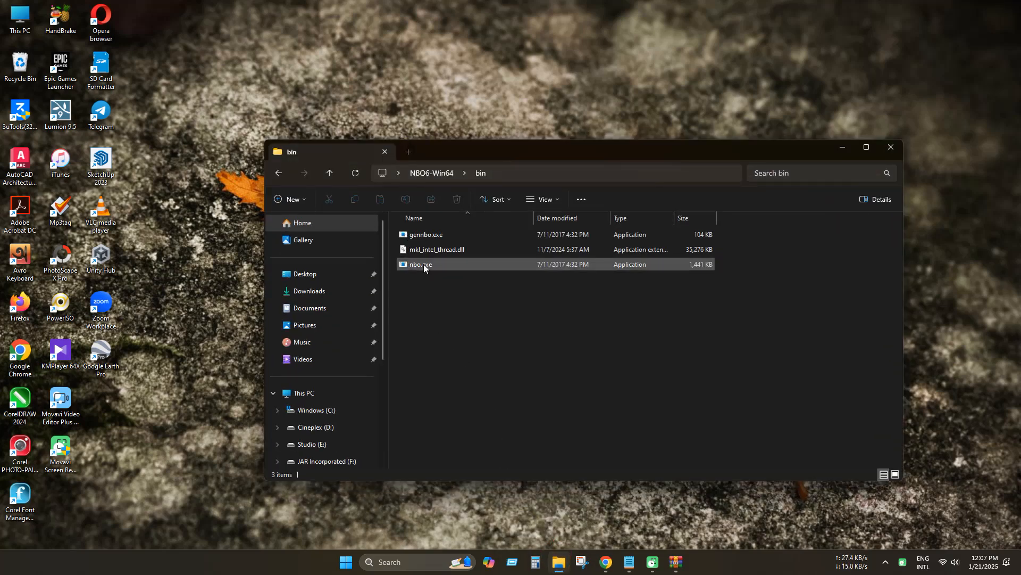
- Run nbo.exe from the bin folder now holding mkl_intel_thread.dll
{"action": "left_click", "coordinate": [420, 264]}
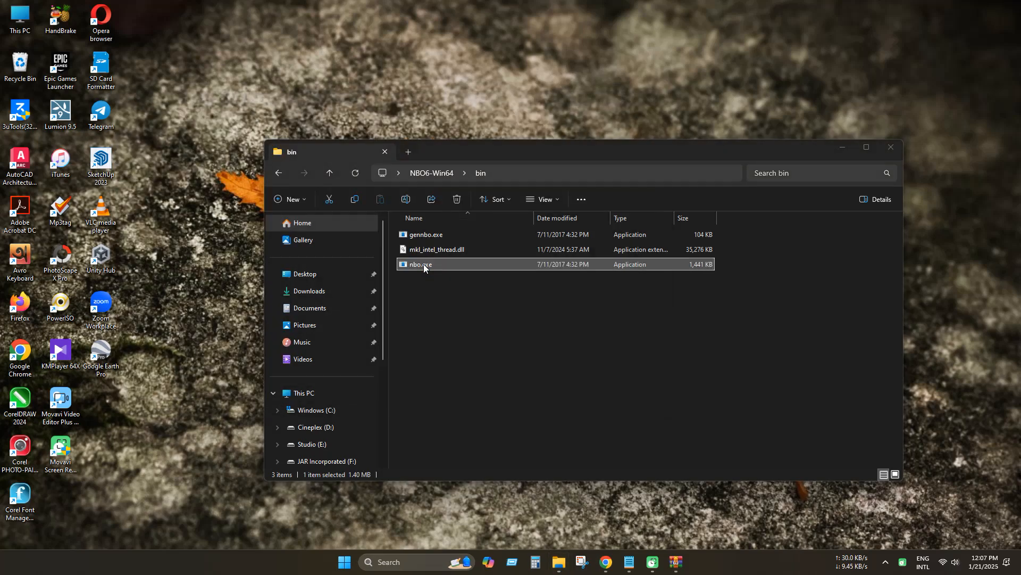
{"action": "left_click", "coordinate": [454, 301]}
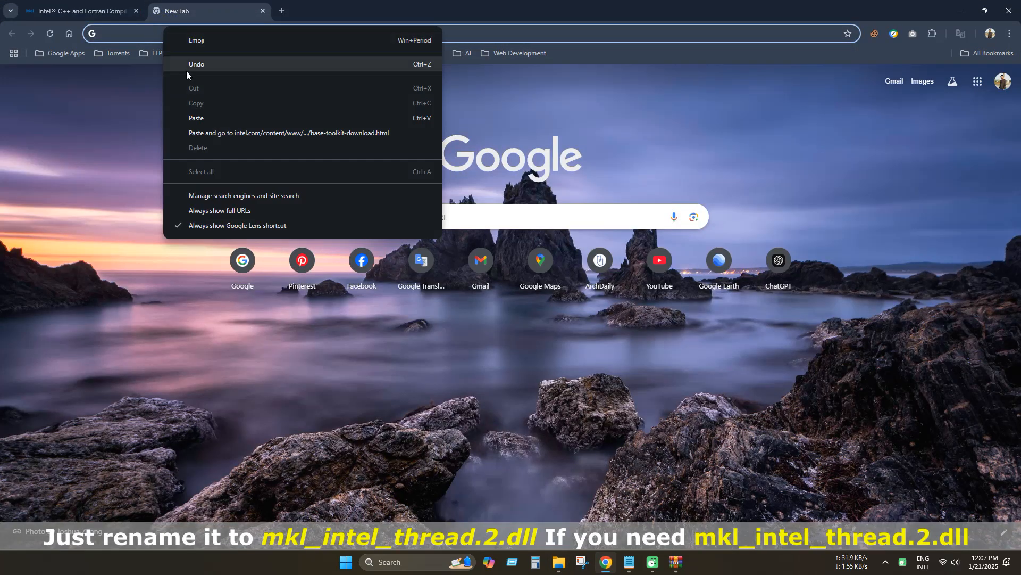
- Go to Intel's oneAPI Base Toolkit download page and choose the Intel C++ Essentials package
{"action": "left_click", "coordinate": [287, 133]}
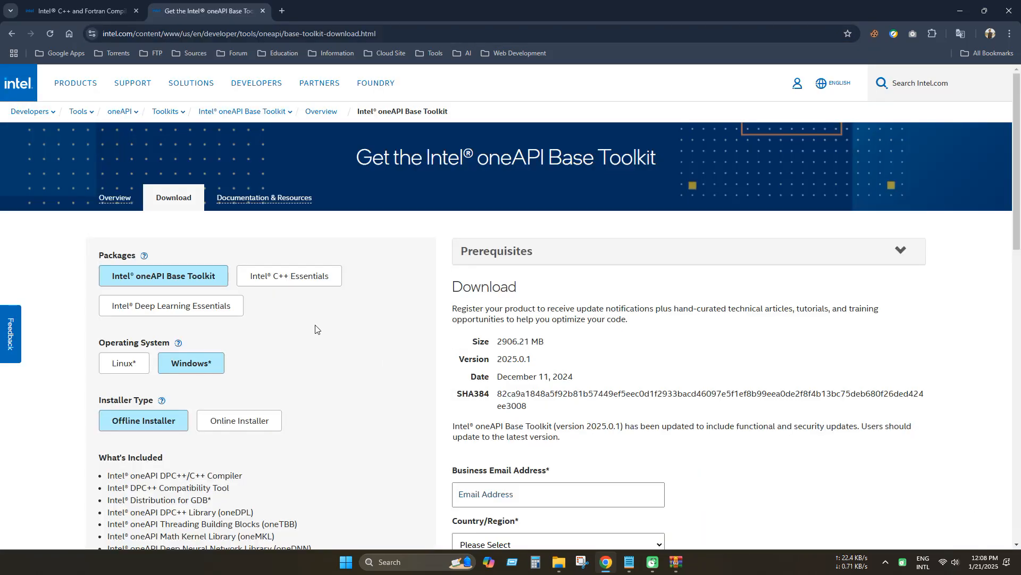
{"action": "scroll", "scroll_direction": "down", "scroll_amount": 3}
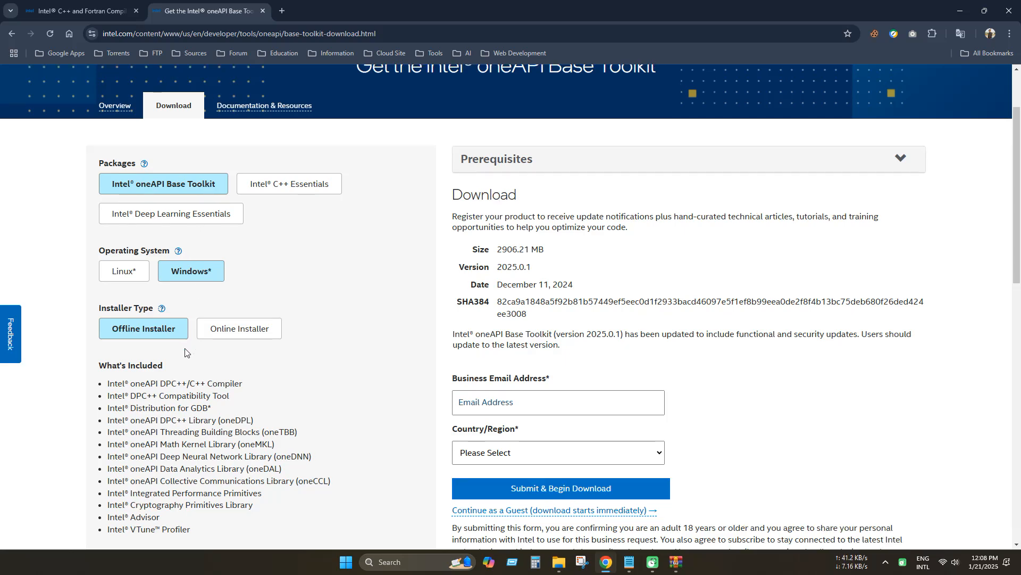
{"action": "scroll", "scroll_direction": "down", "scroll_amount": 3}
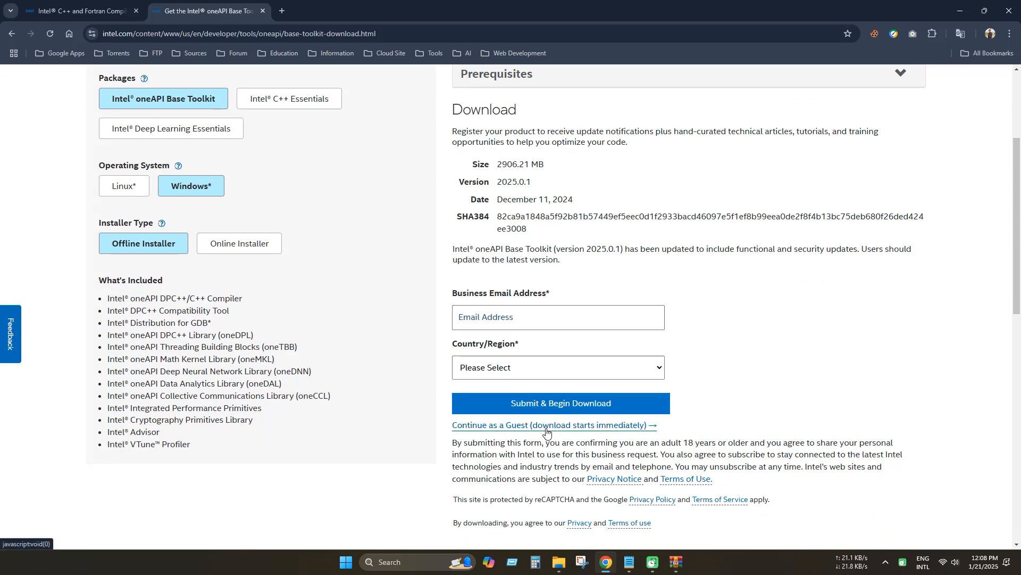
{"action": "scroll", "scroll_direction": "up", "scroll_amount": 3}
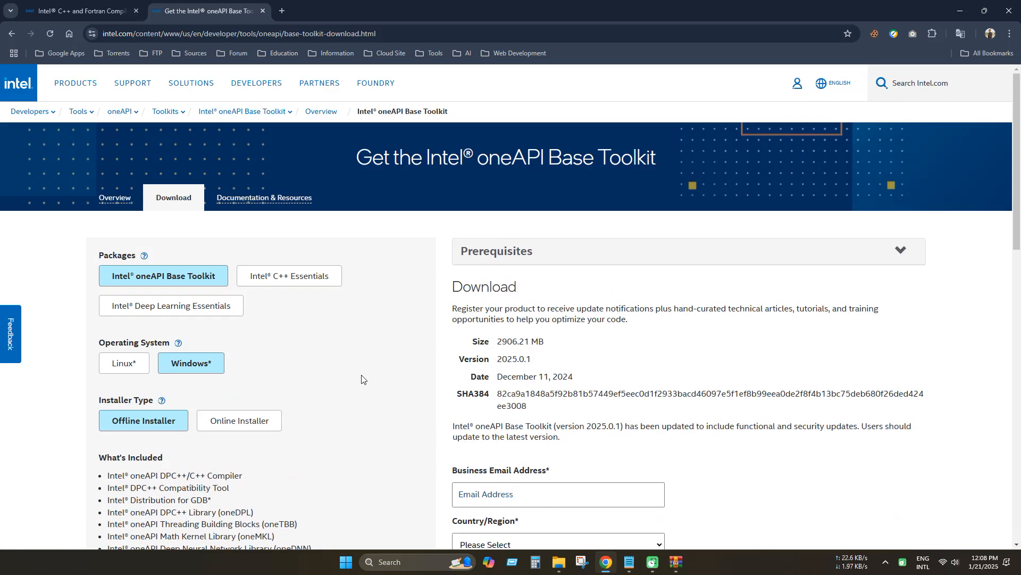
{"action": "left_click", "coordinate": [286, 274]}
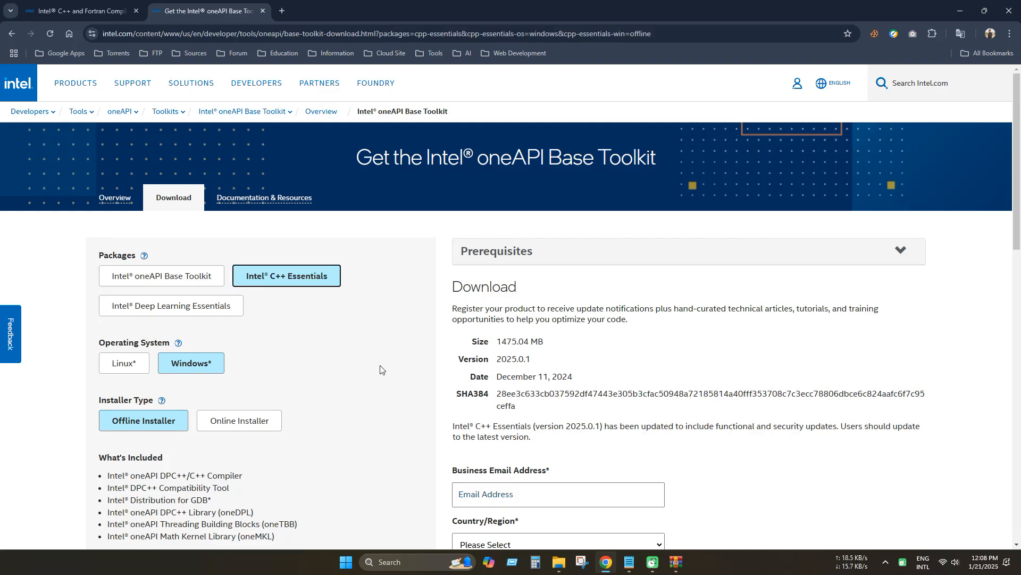